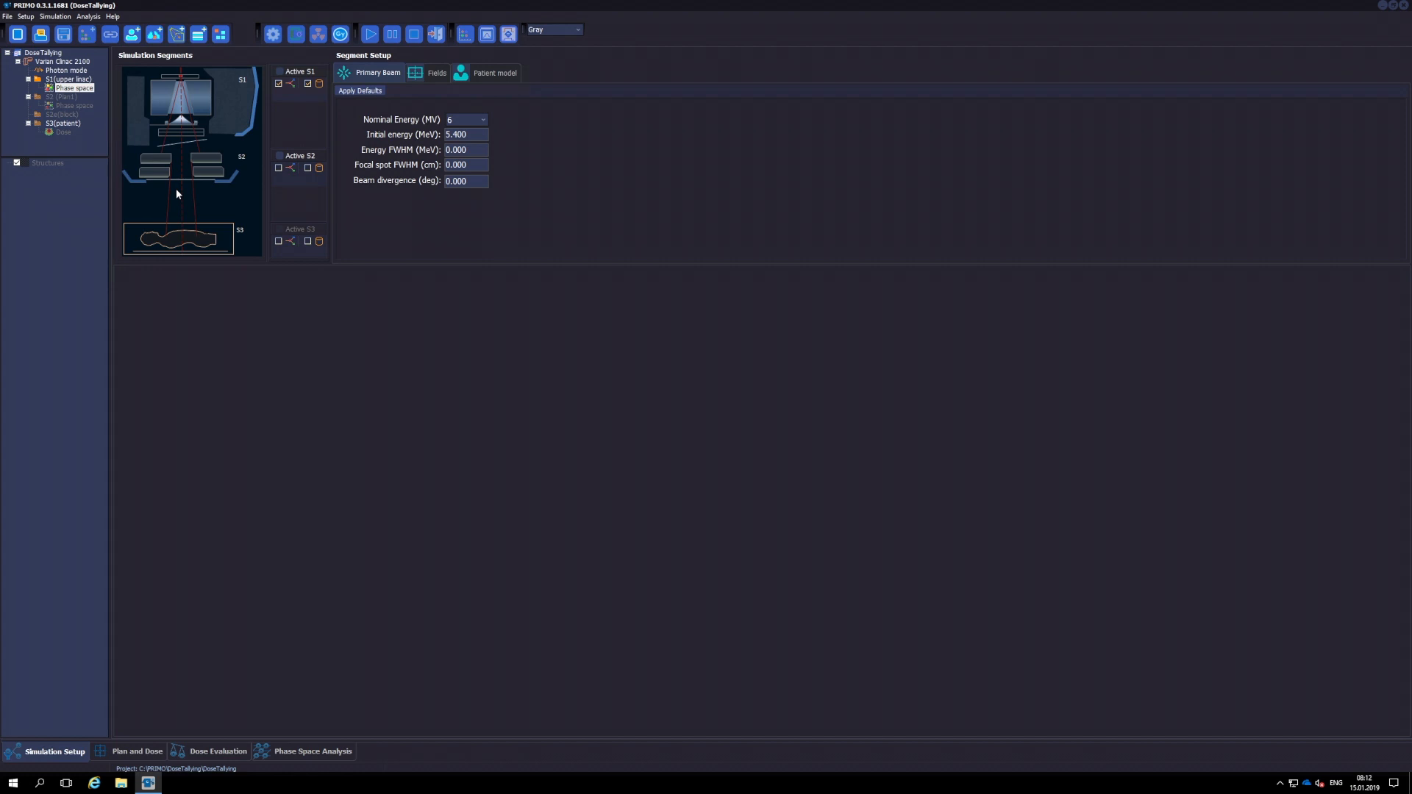
# - Activate segment S2 in the Simulation Segments panel
pyautogui.click(280, 156)
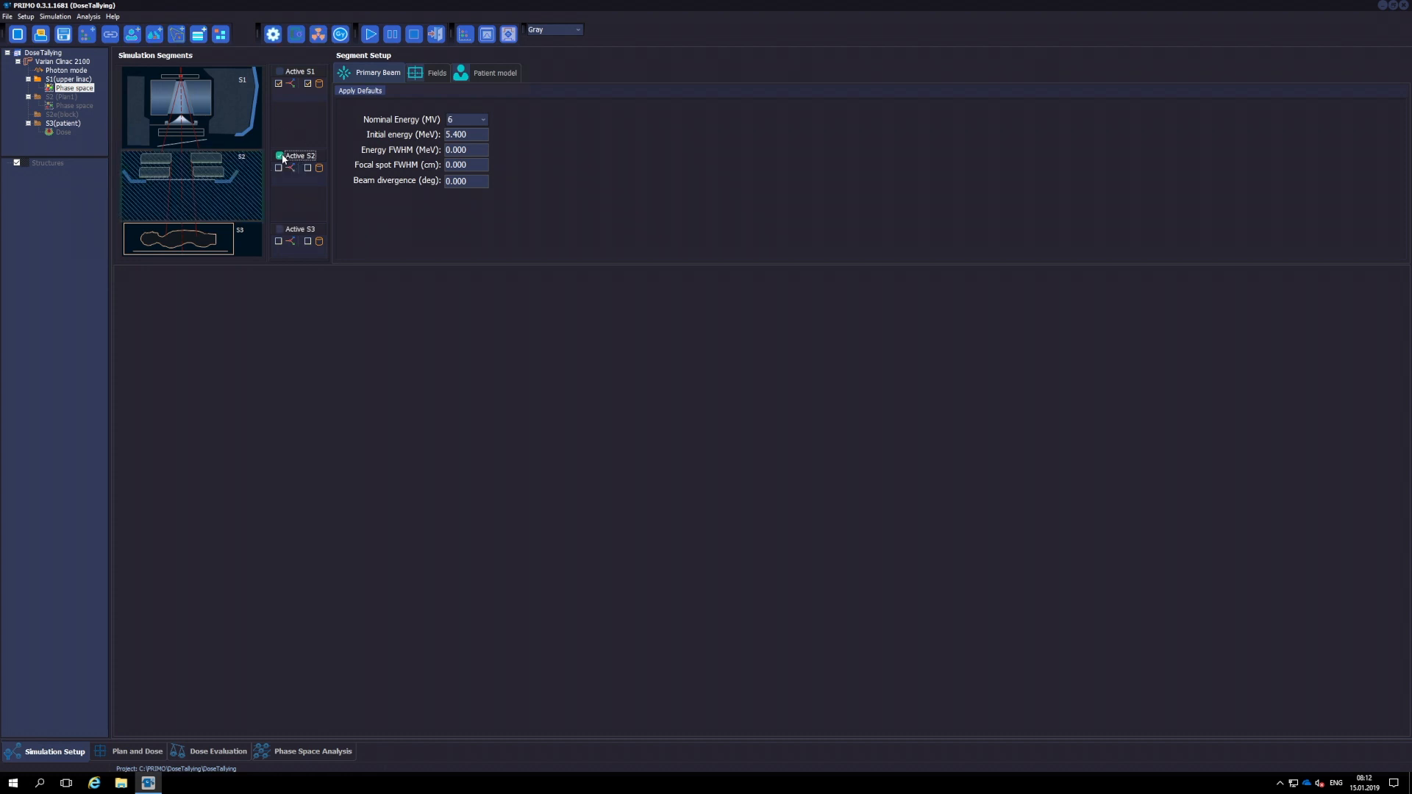
# - Activate segment S3, review the Fields and Patient model tabs, then open the simulation configuration
pyautogui.click(280, 155)
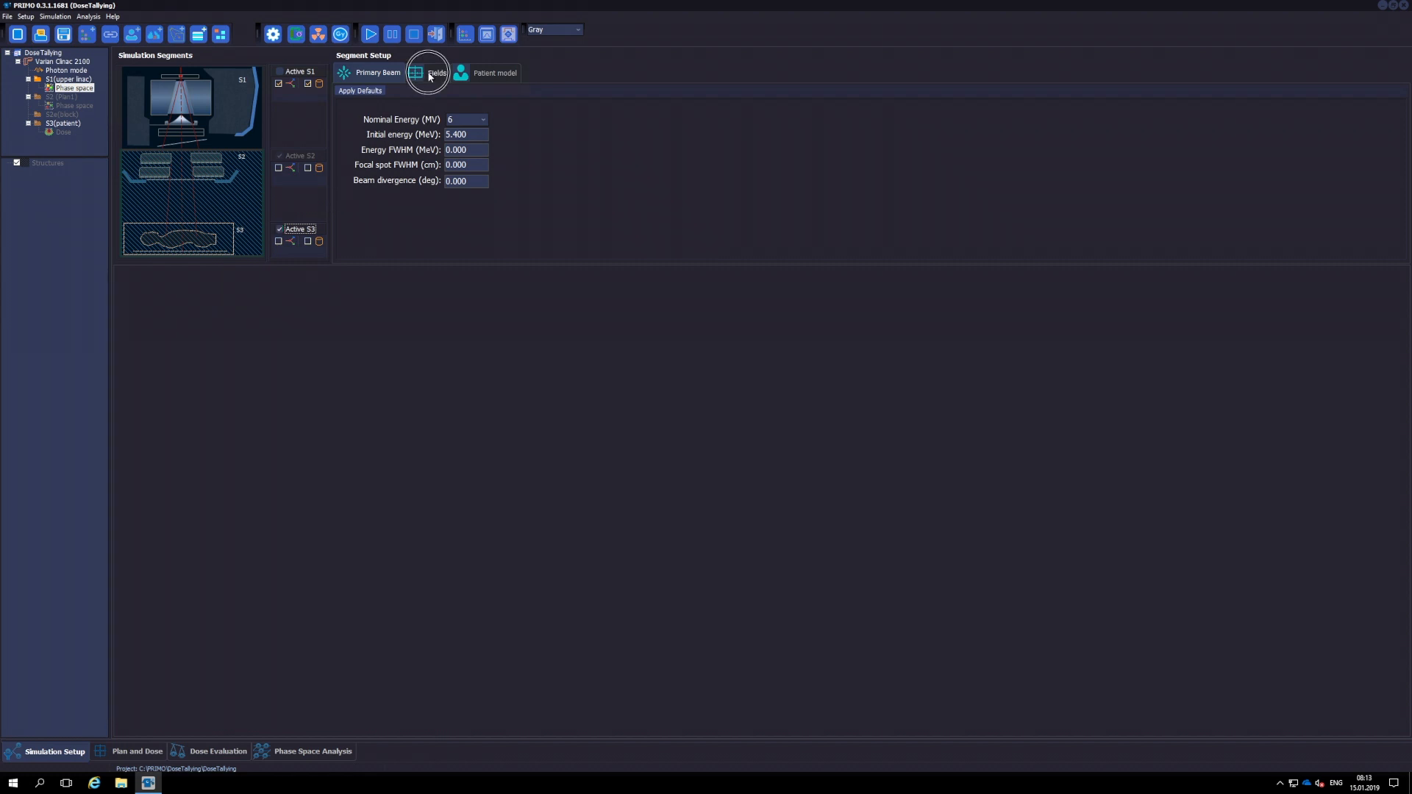
pyautogui.click(436, 72)
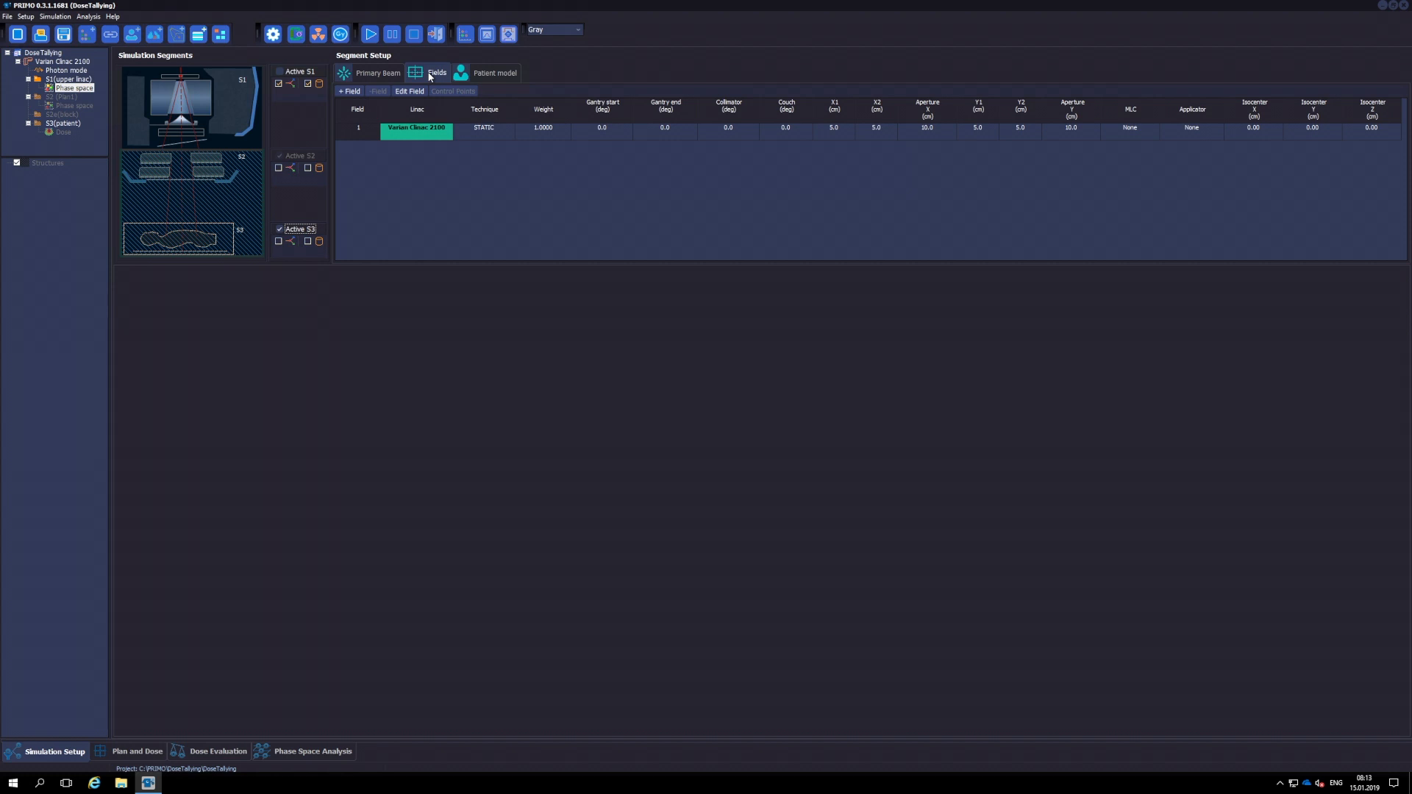
pyautogui.click(494, 72)
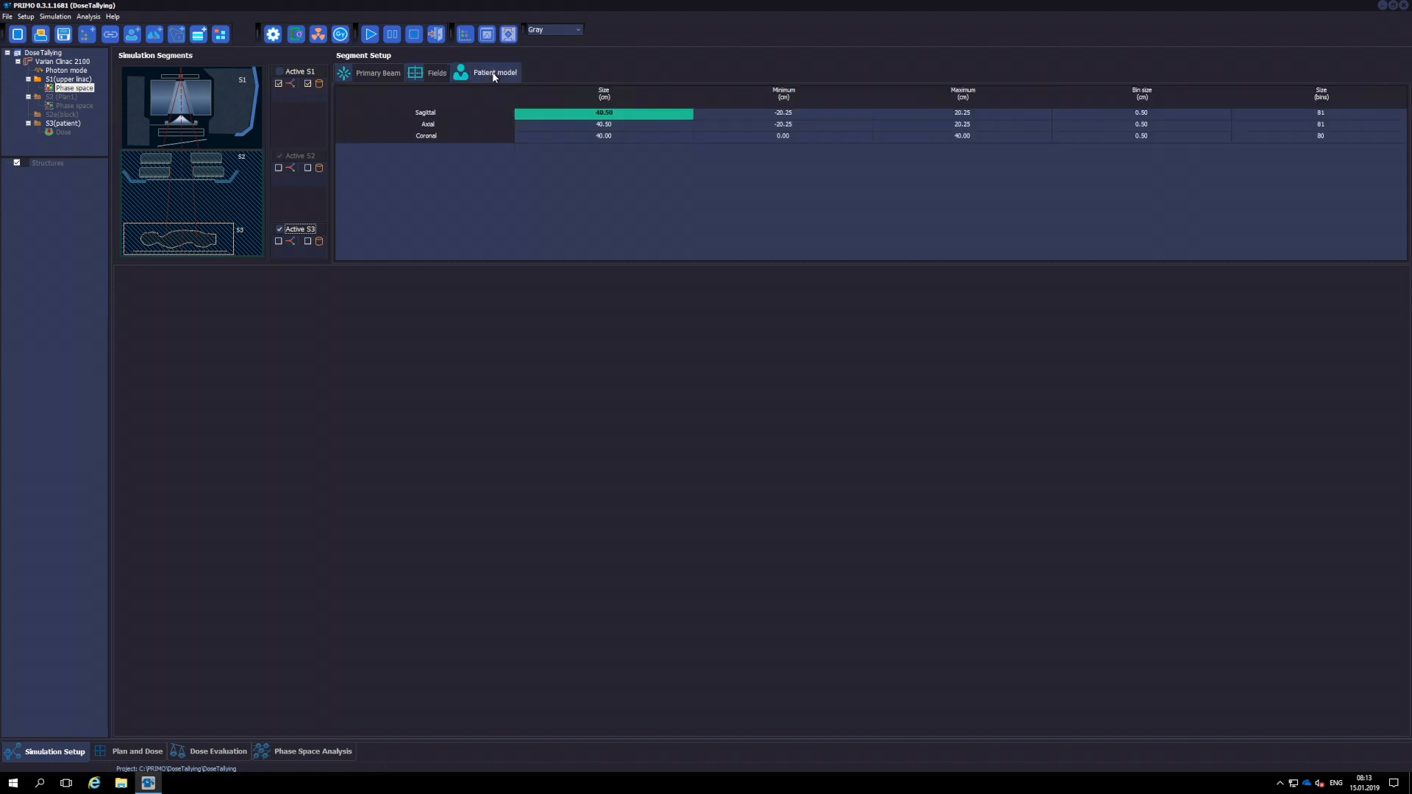
pyautogui.moveTo(461, 78)
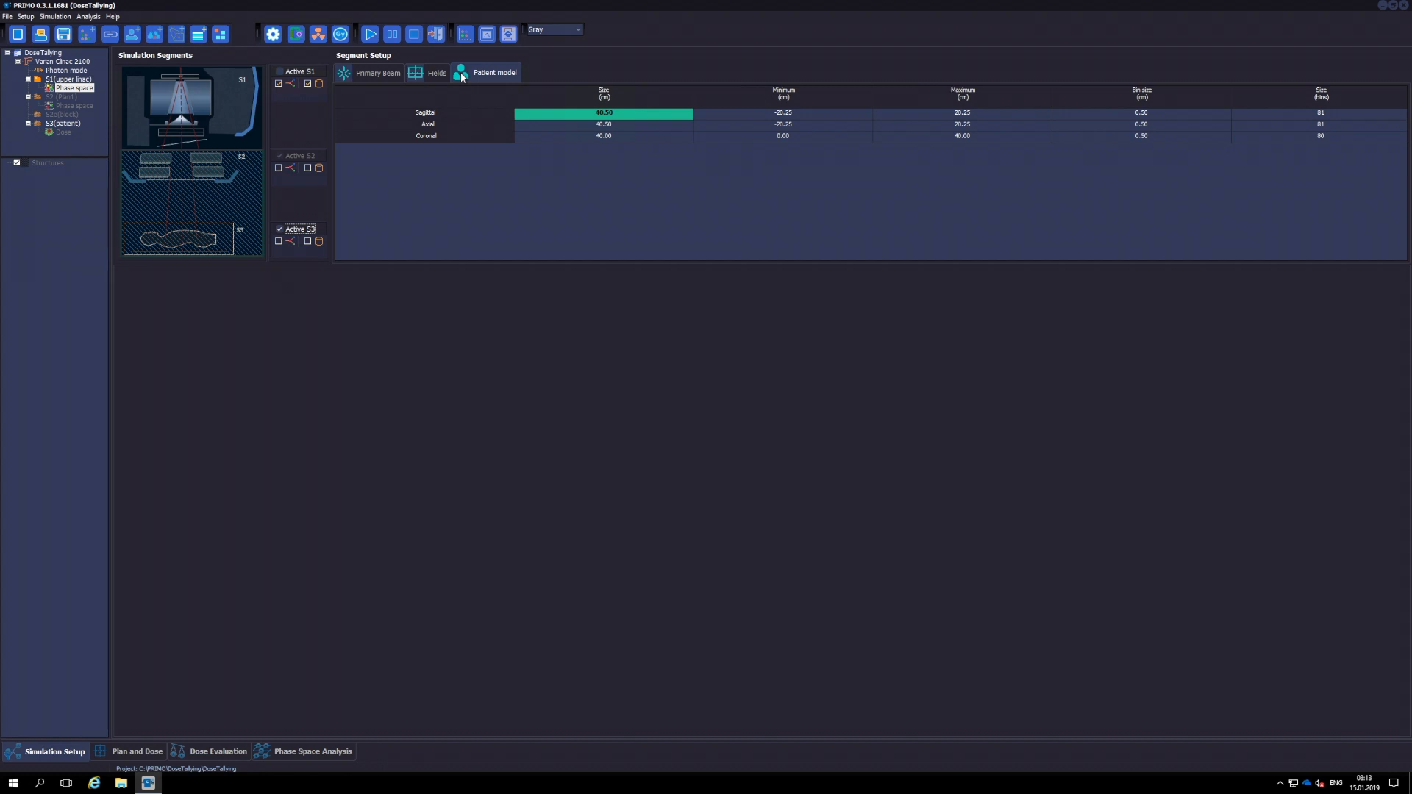
pyautogui.click(377, 73)
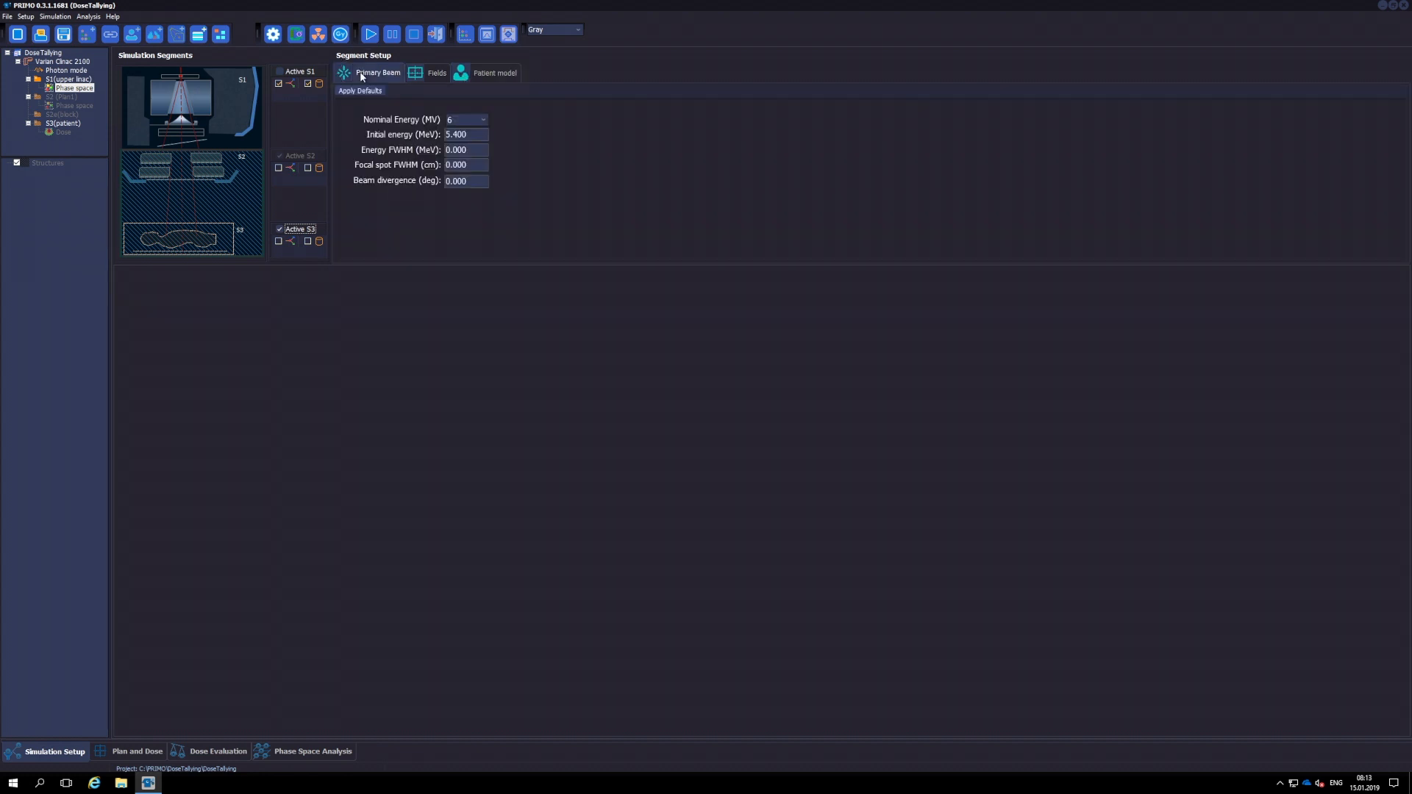
pyautogui.click(272, 35)
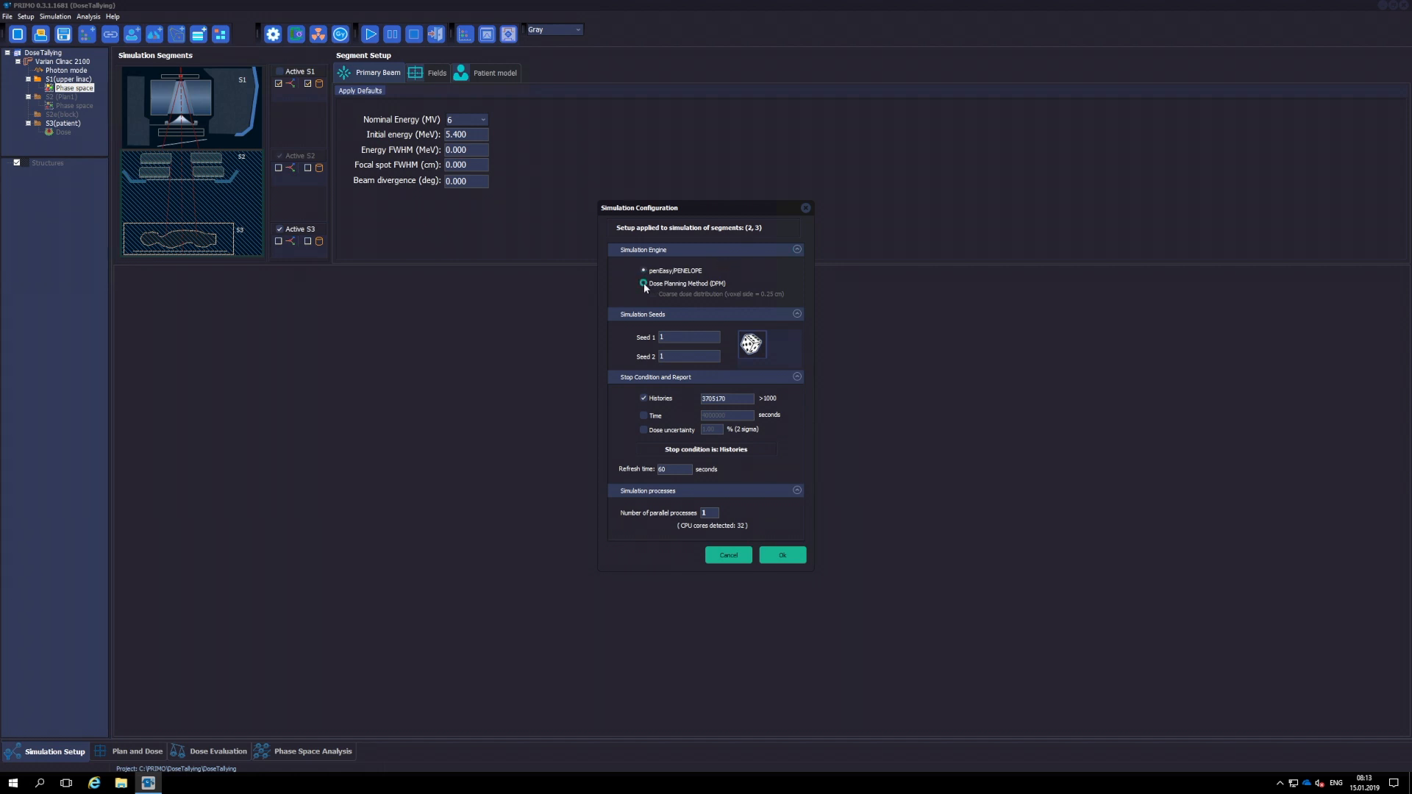
# - Choose the Dose Planning Method (DPM) engine, regenerate the random seeds four times, and accept
pyautogui.click(643, 282)
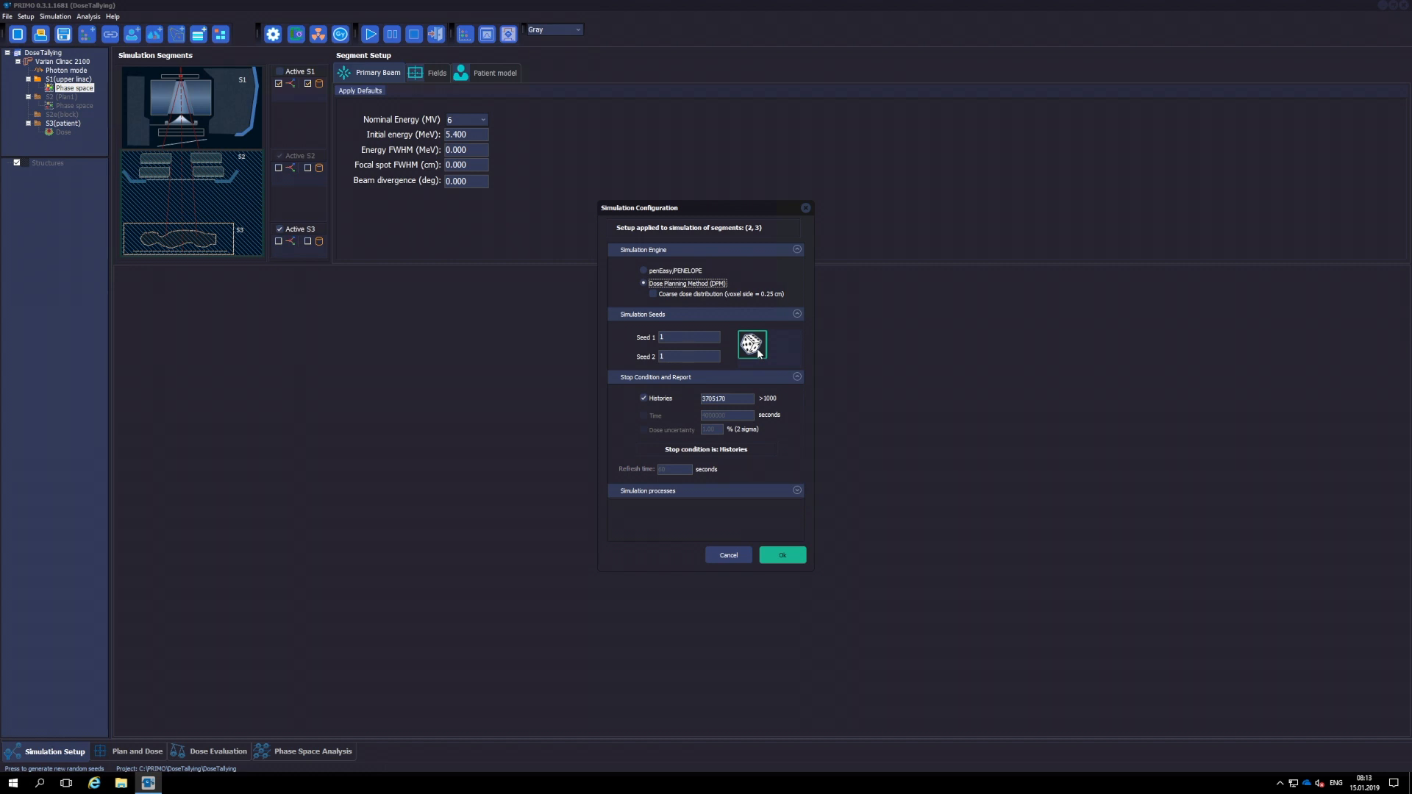
pyautogui.click(751, 344)
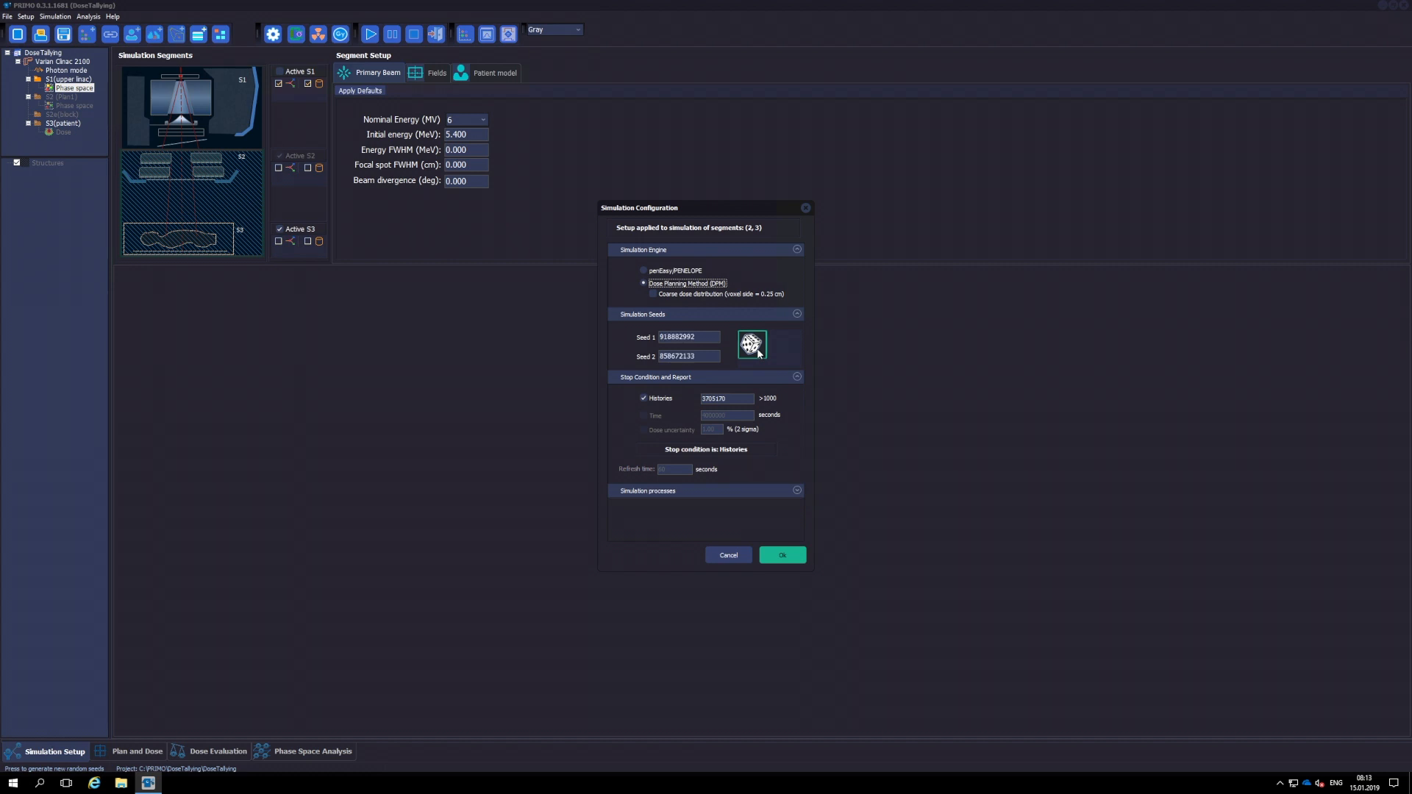
pyautogui.click(751, 345)
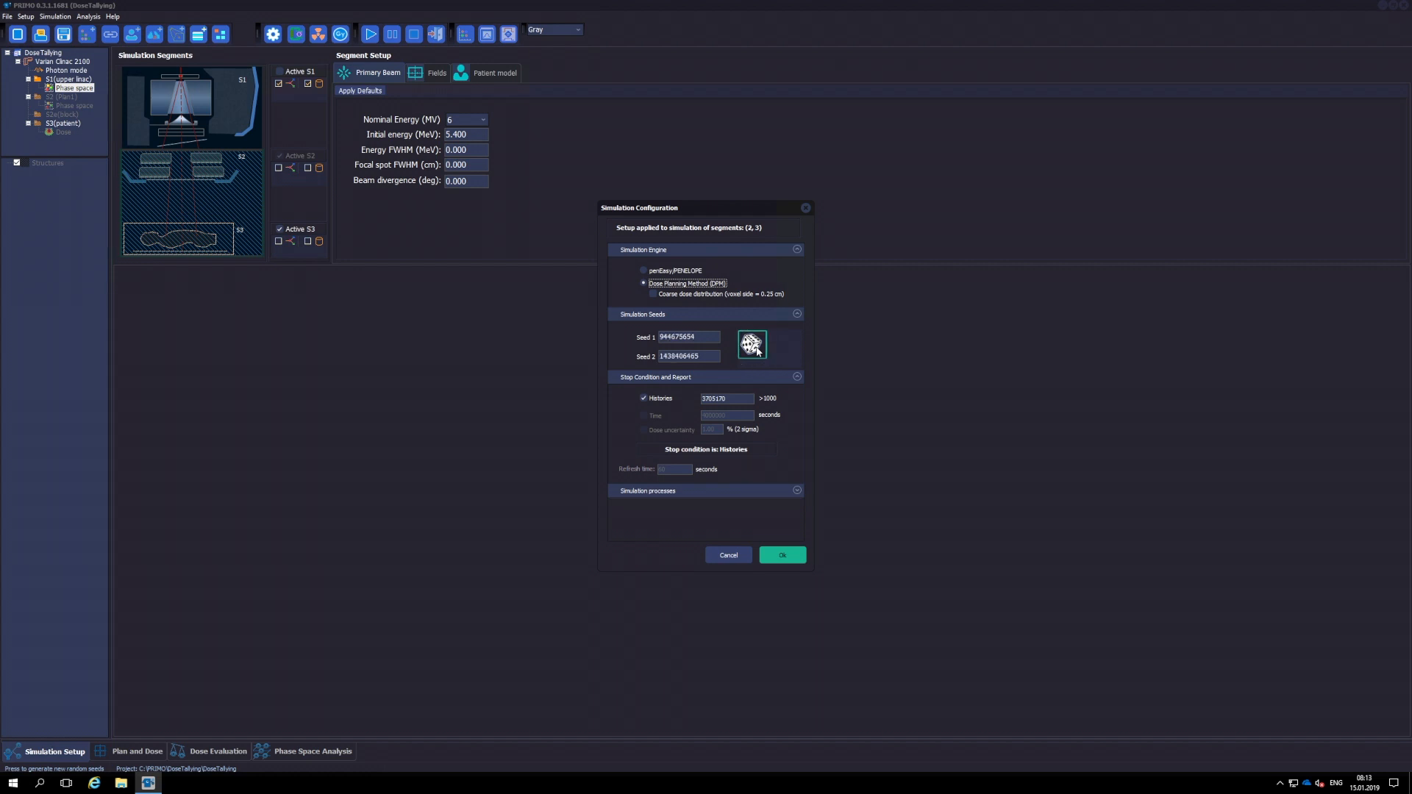
pyautogui.click(751, 344)
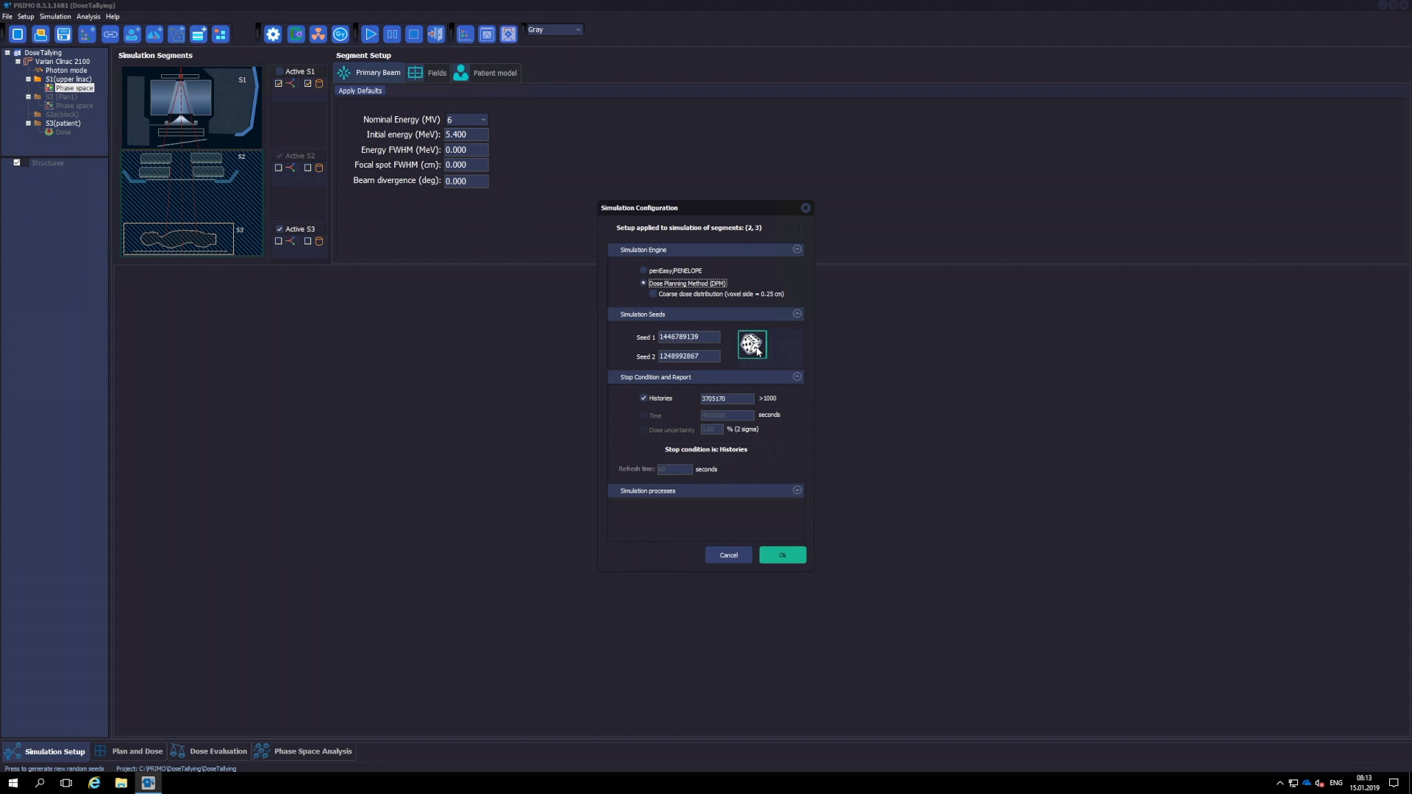
pyautogui.click(751, 344)
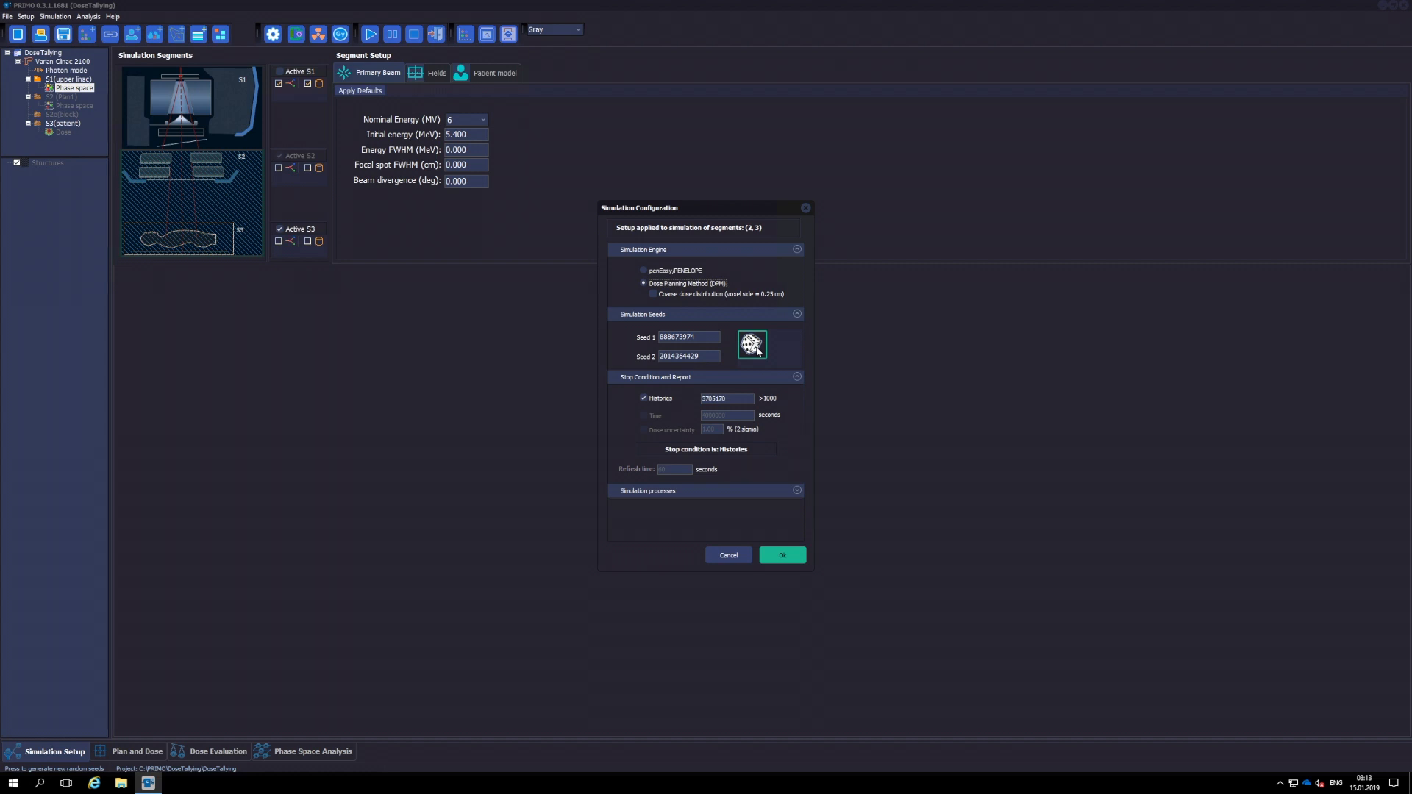
pyautogui.moveTo(754, 369)
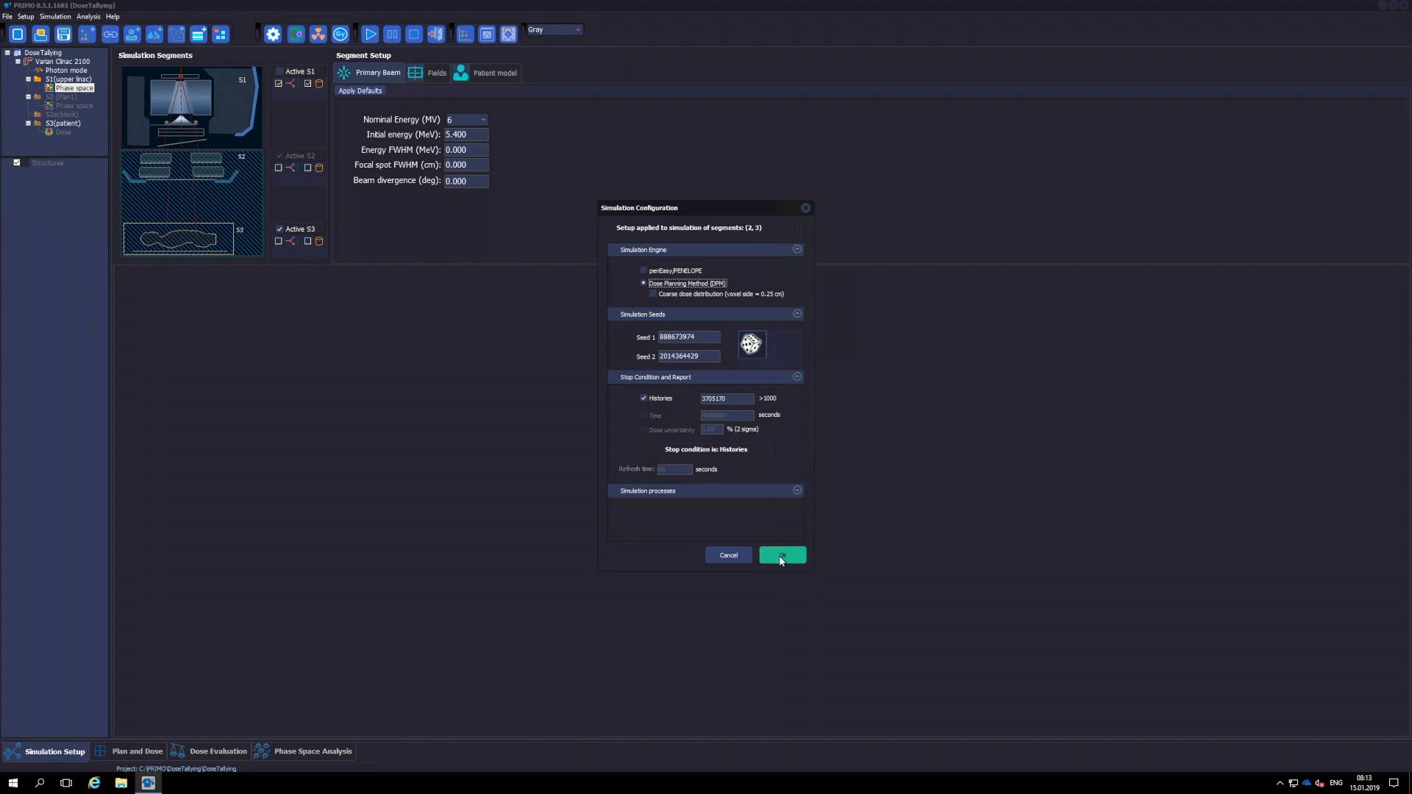
pyautogui.click(781, 555)
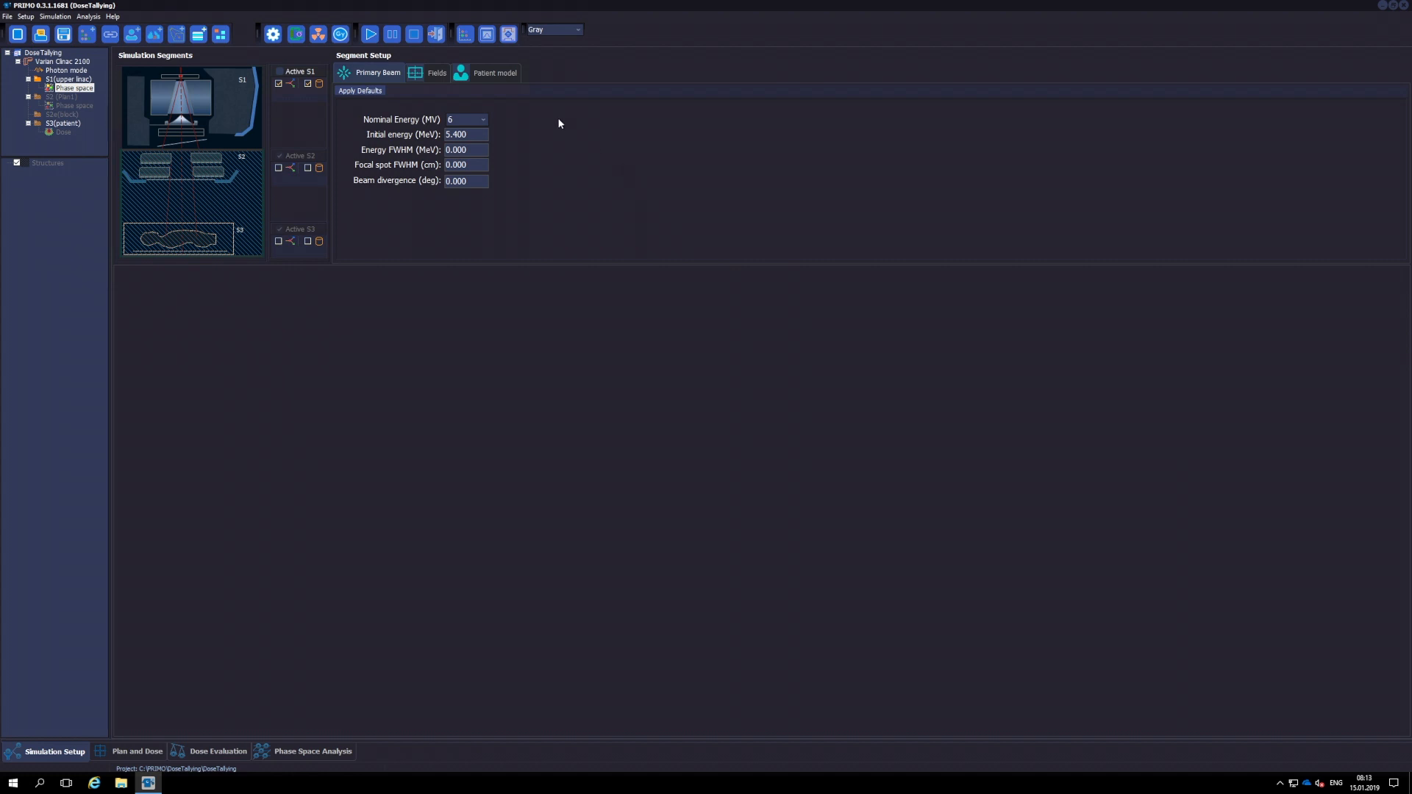
pyautogui.moveTo(295, 35)
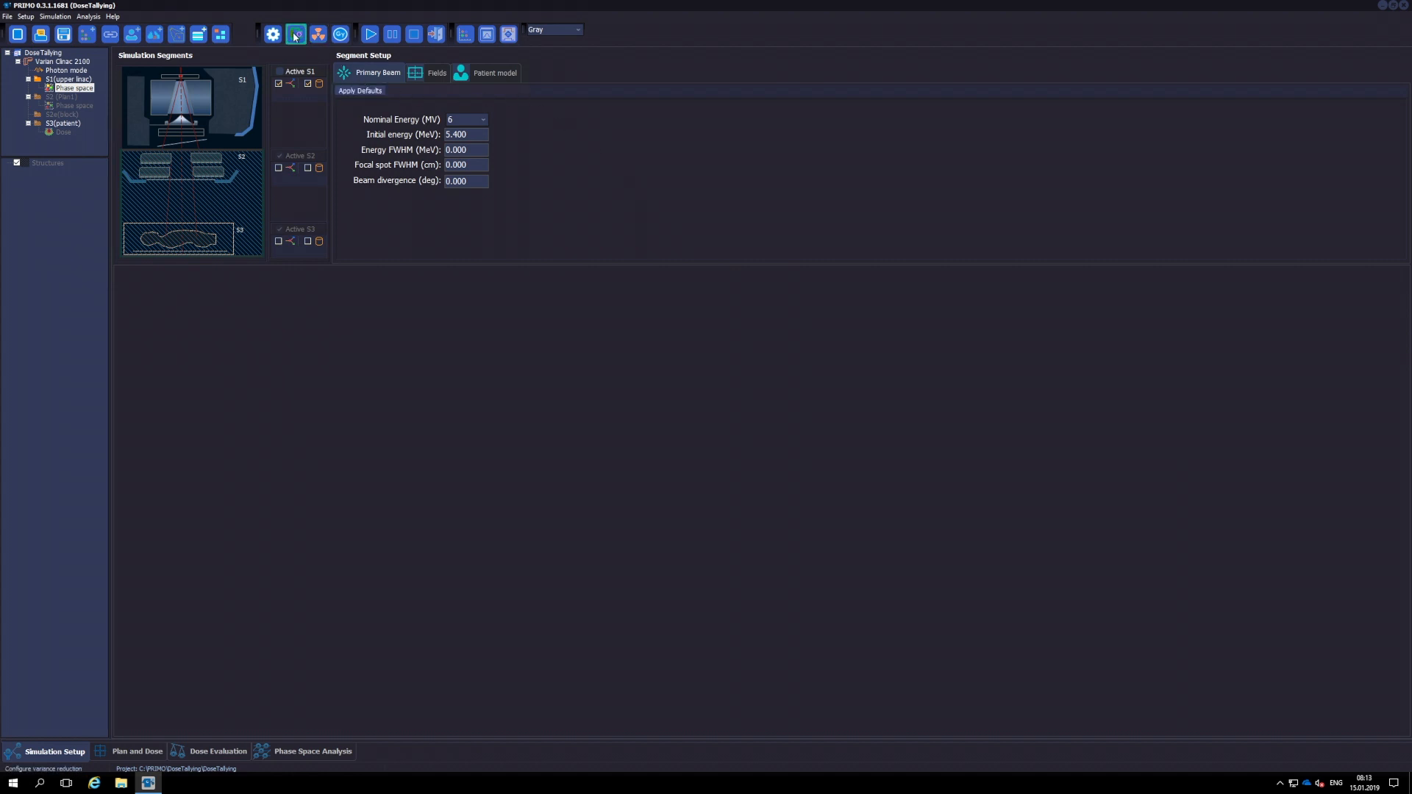
# - Enable splitting in phantom or CT with splitting factor 300 in Variance Reduction Configuration
pyautogui.click(295, 34)
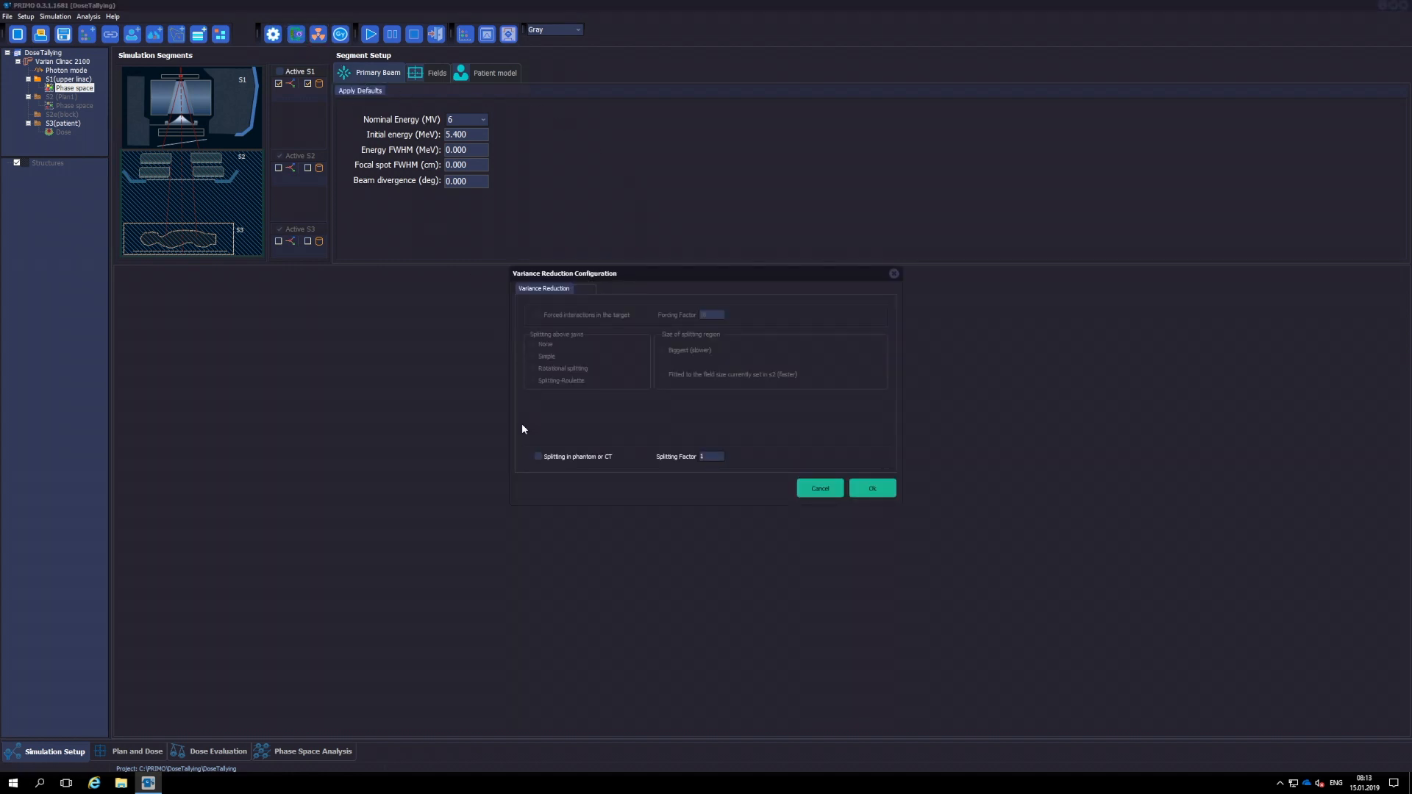
pyautogui.click(539, 457)
pyautogui.write('300')
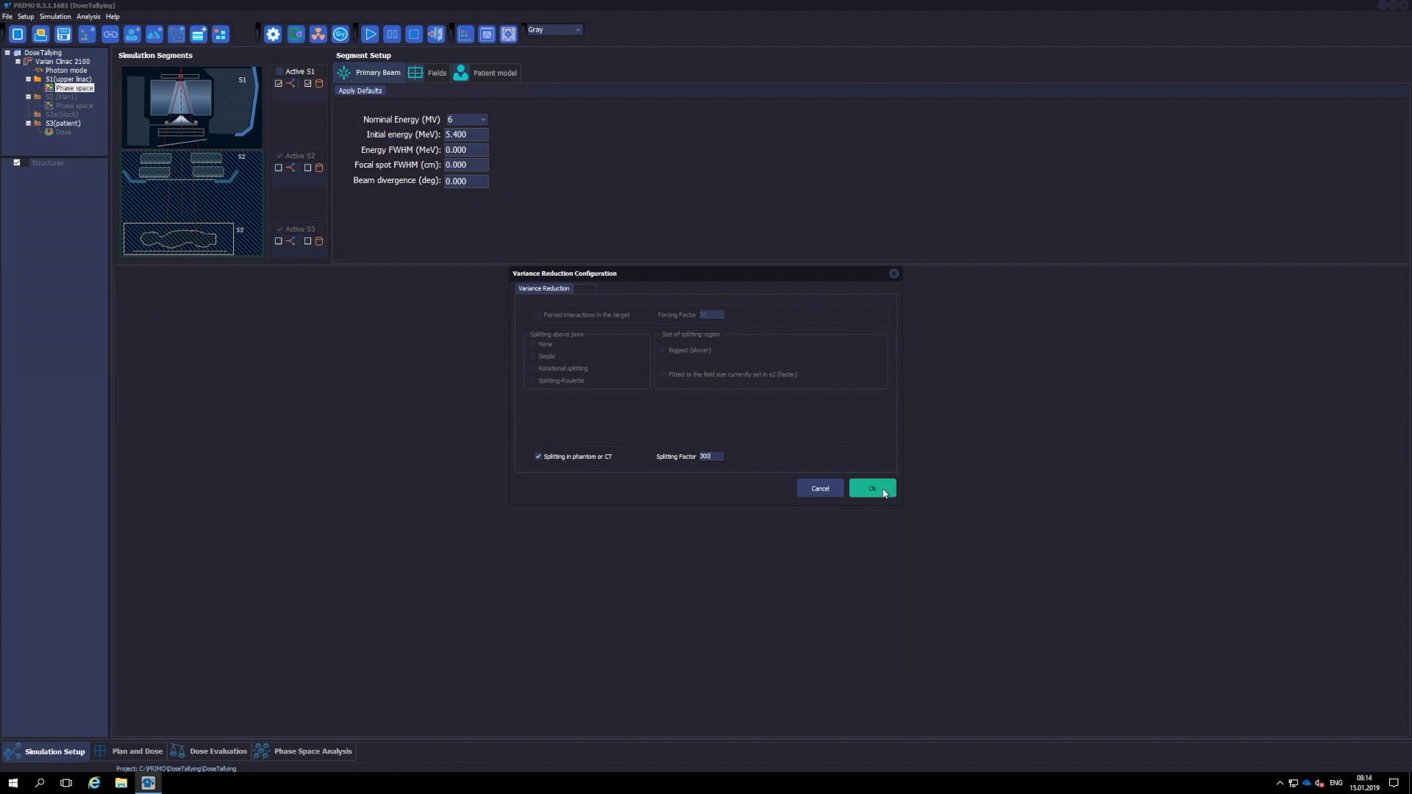
pyautogui.click(870, 487)
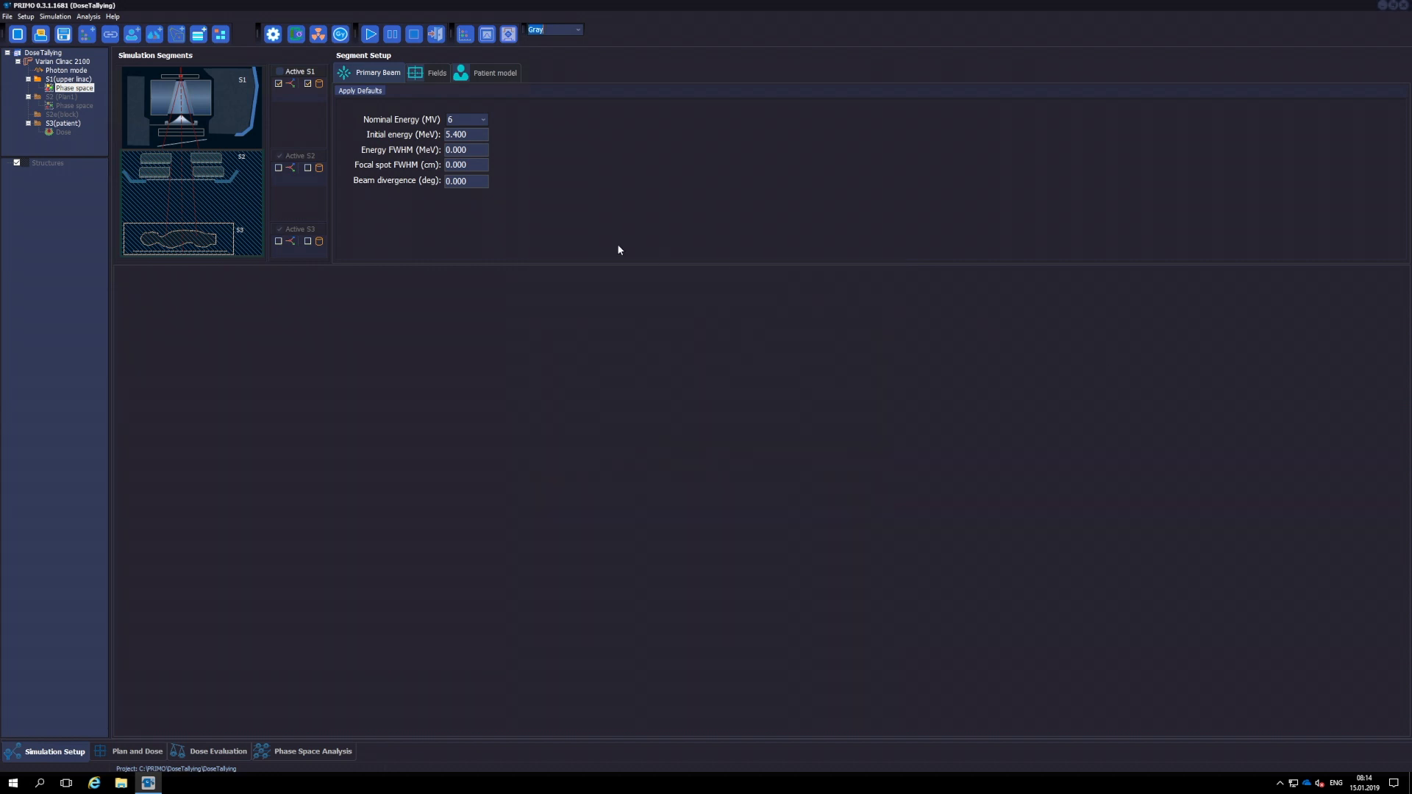
pyautogui.moveTo(62, 33)
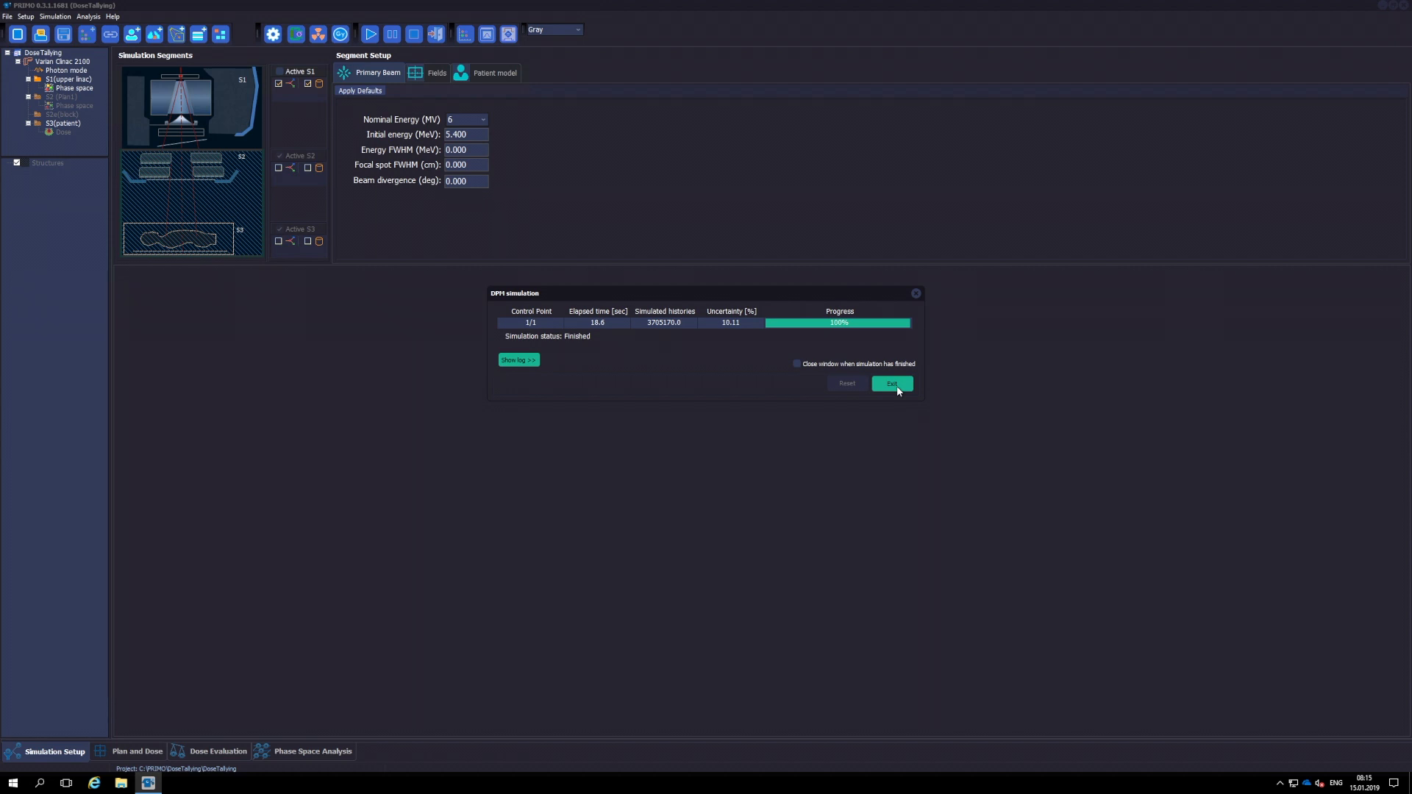
# - Close the finished 100% simulation progress window to show the s3.log log
pyautogui.click(890, 384)
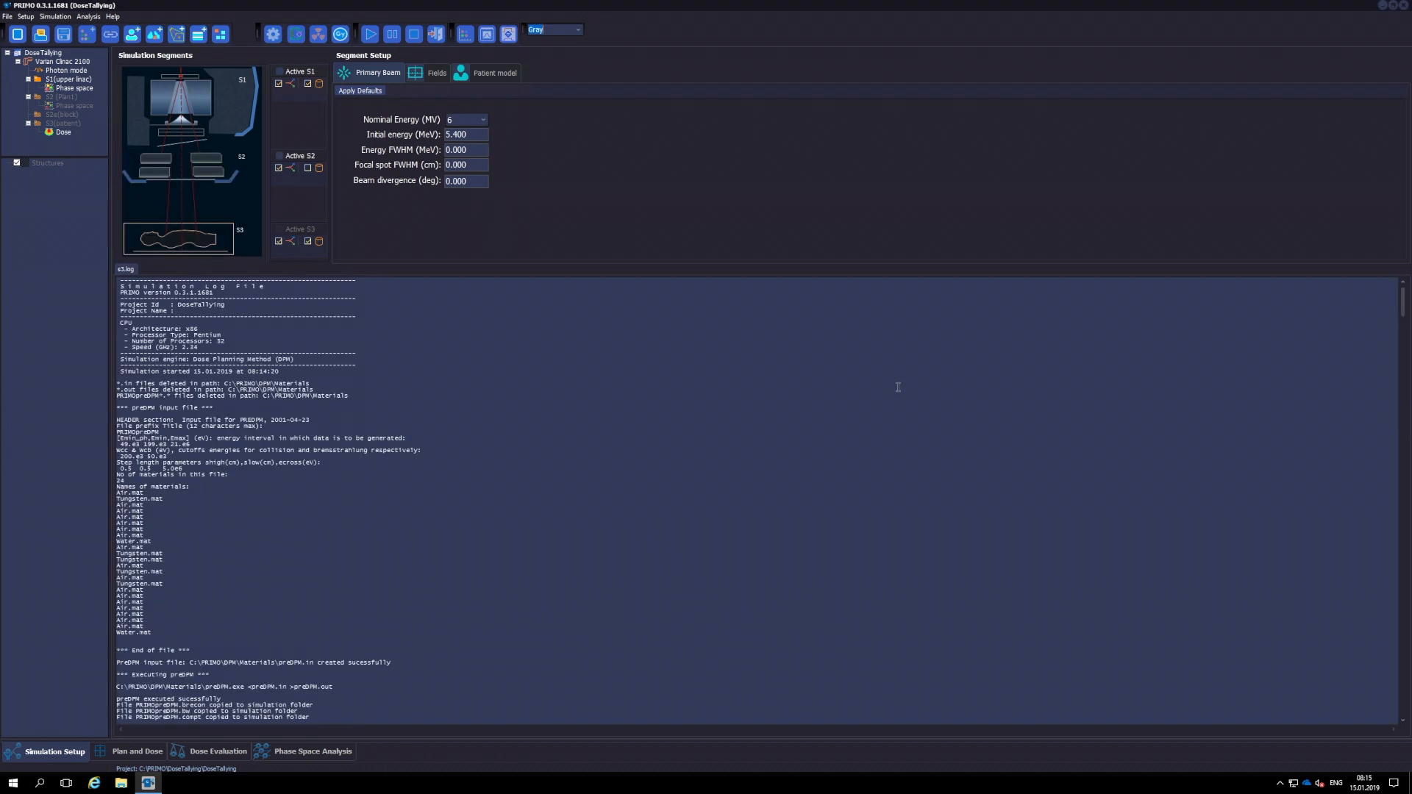